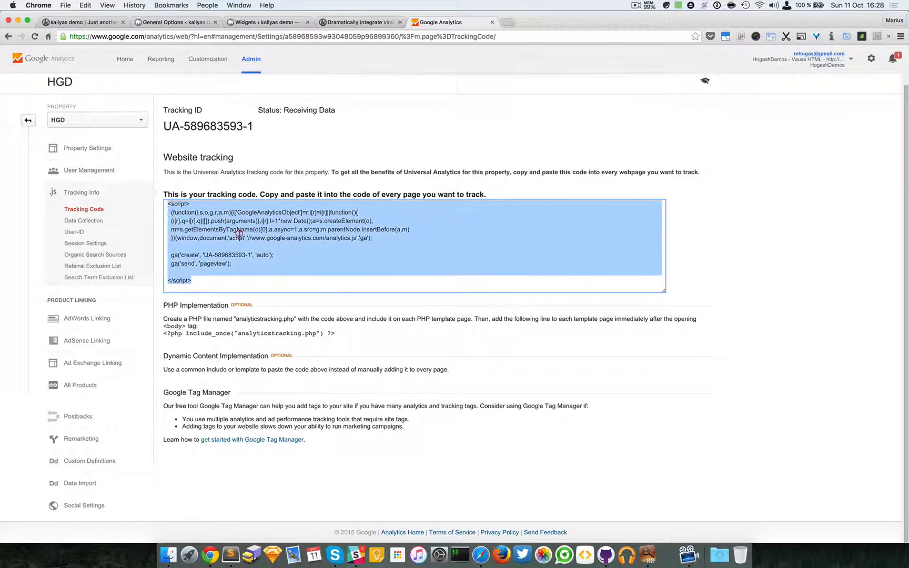
Copy the Google Analytics tracking script and paste it into the Kallyas Google Analytics Code field
click(219, 274)
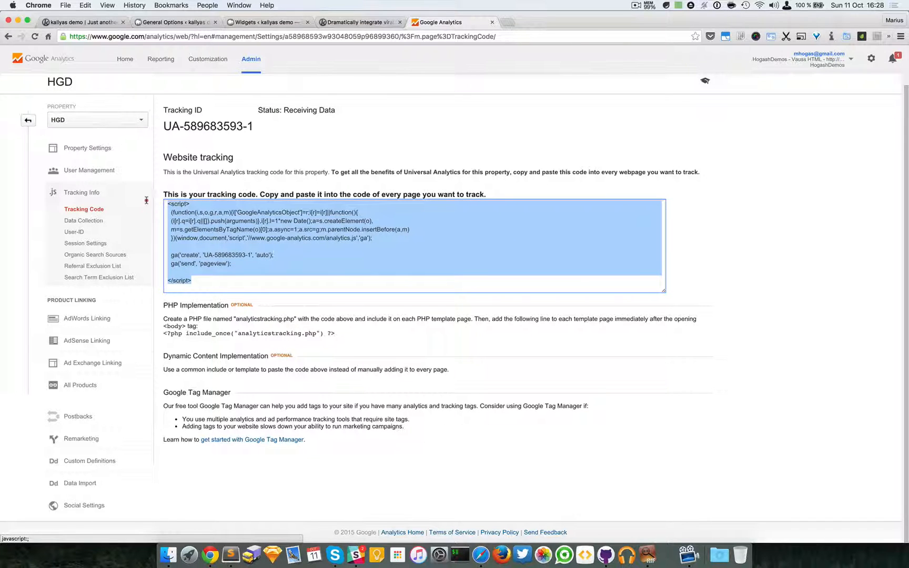
right_click(236, 265)
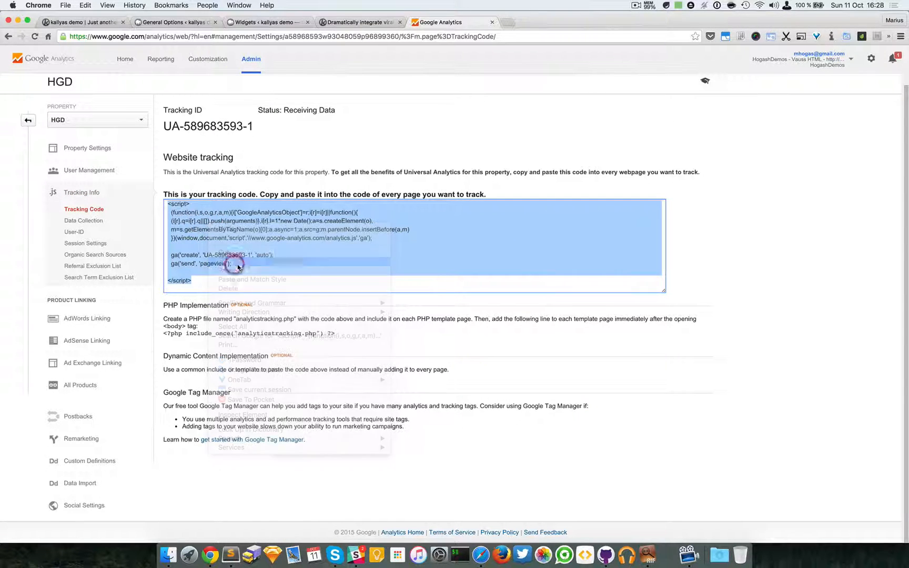
click(264, 22)
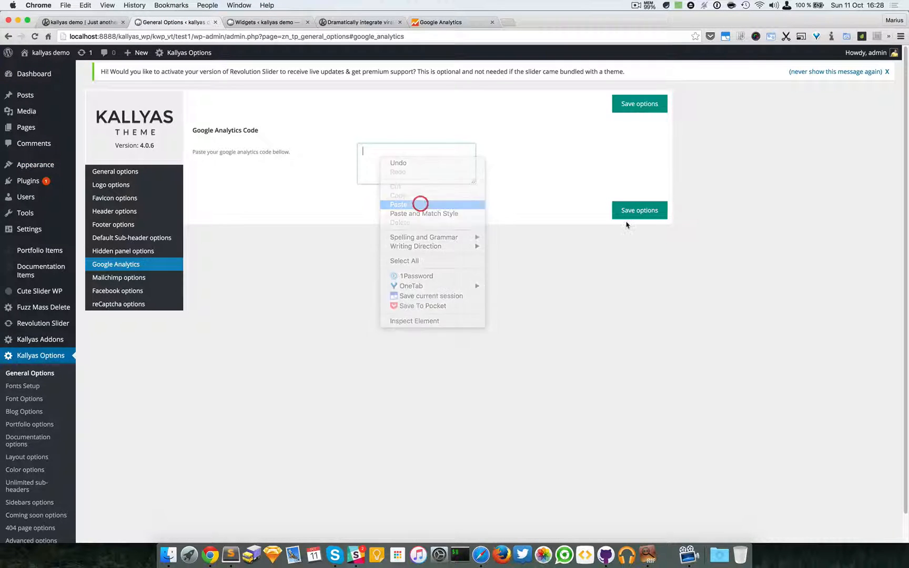
click(399, 204)
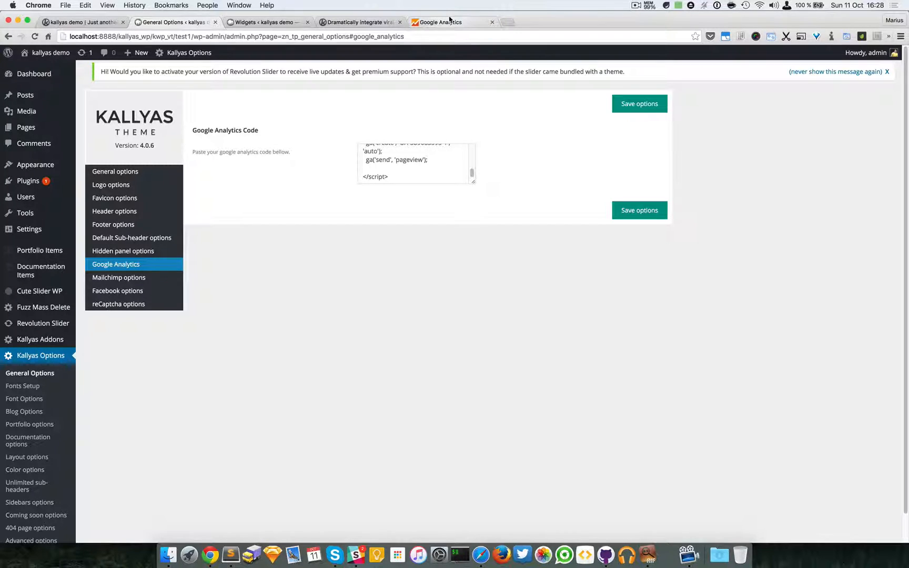
mouse_move(450, 21)
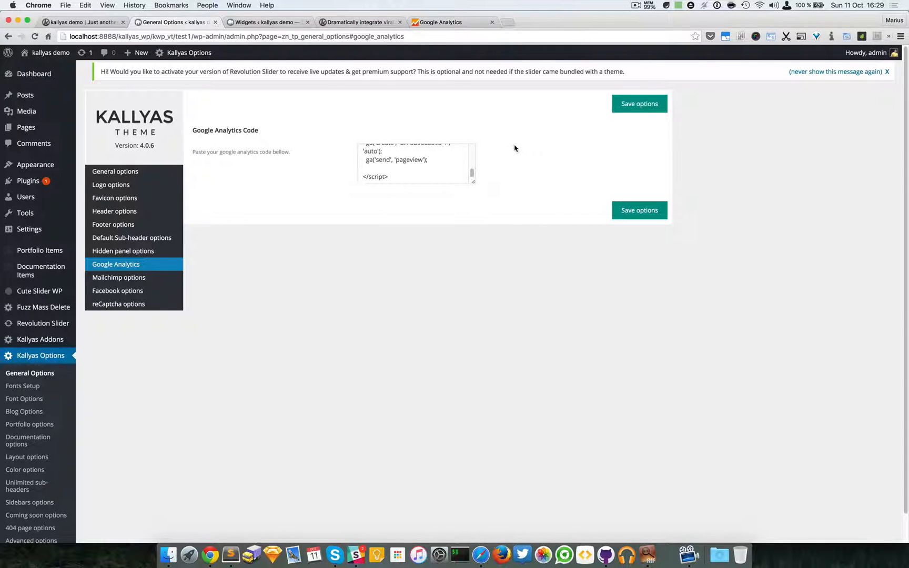
mouse_move(512, 120)
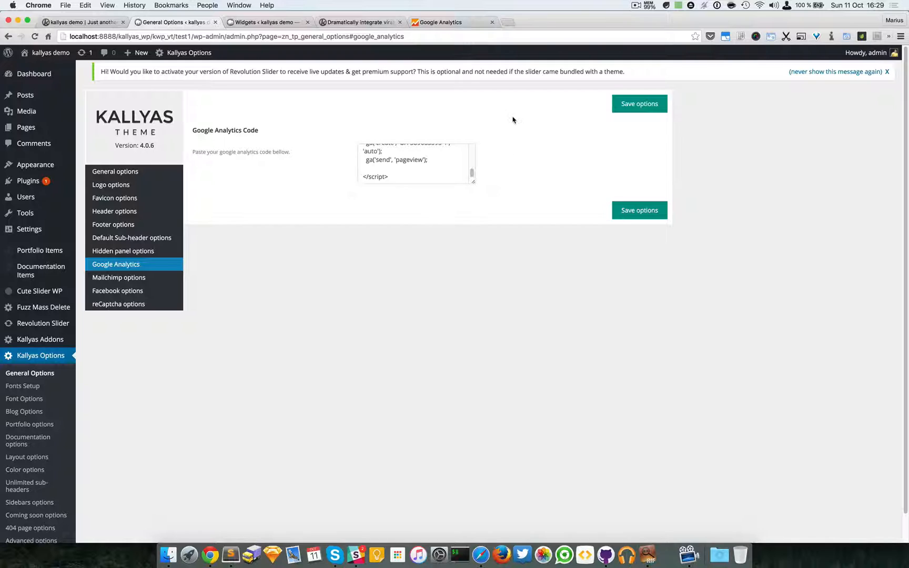